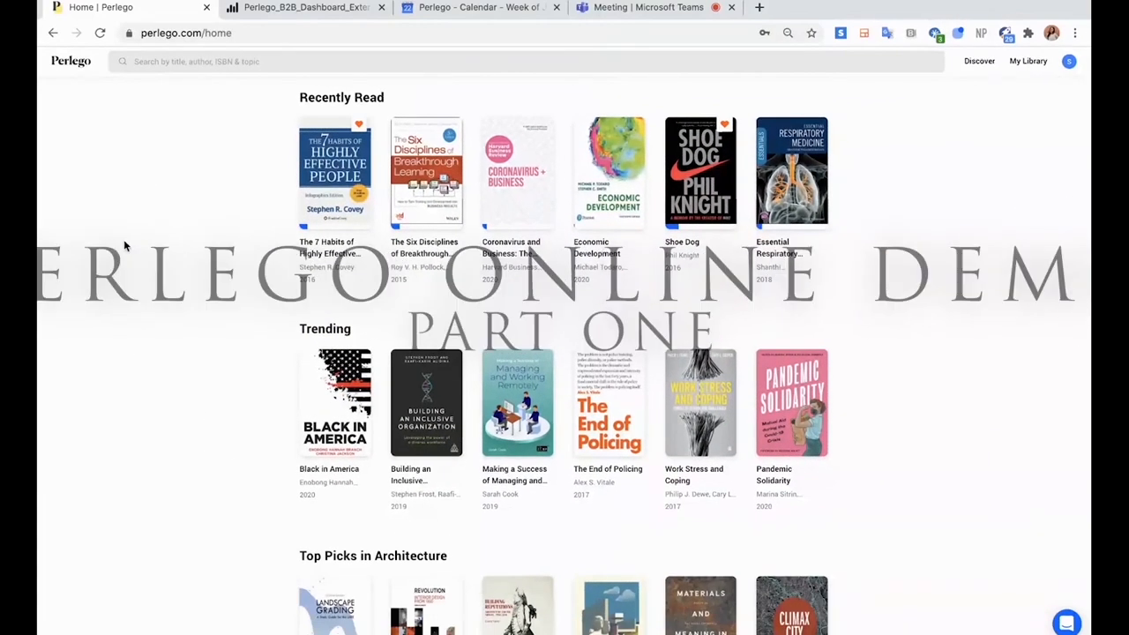
Scroll the homepage past the subject rows down to the Discover What Experts Read collections
scroll("down", 3)
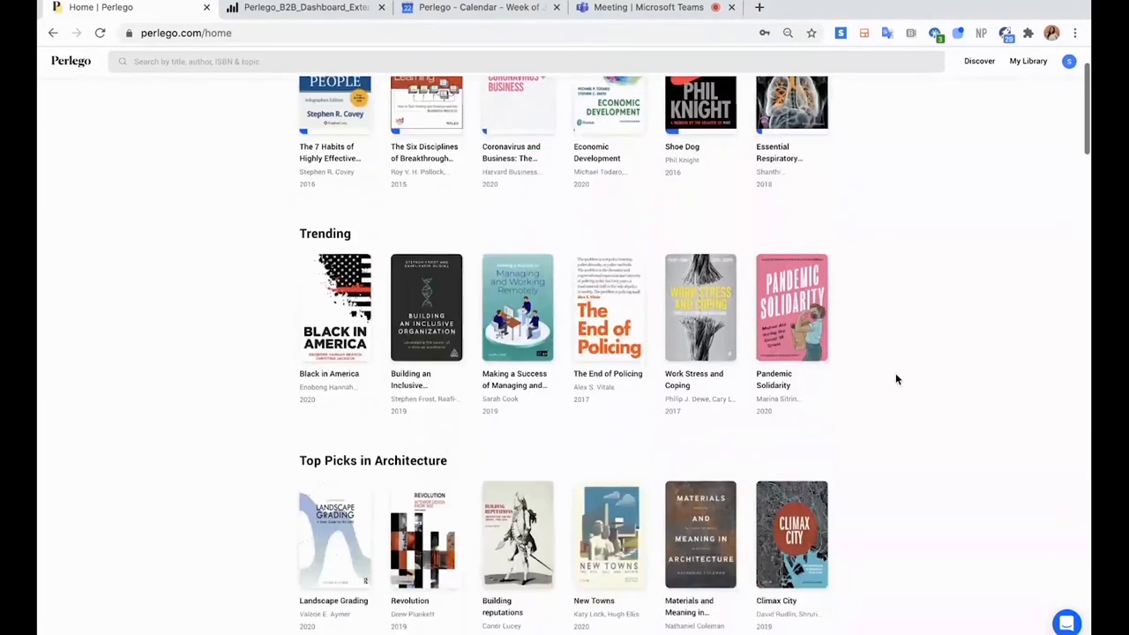
scroll("down", 3)
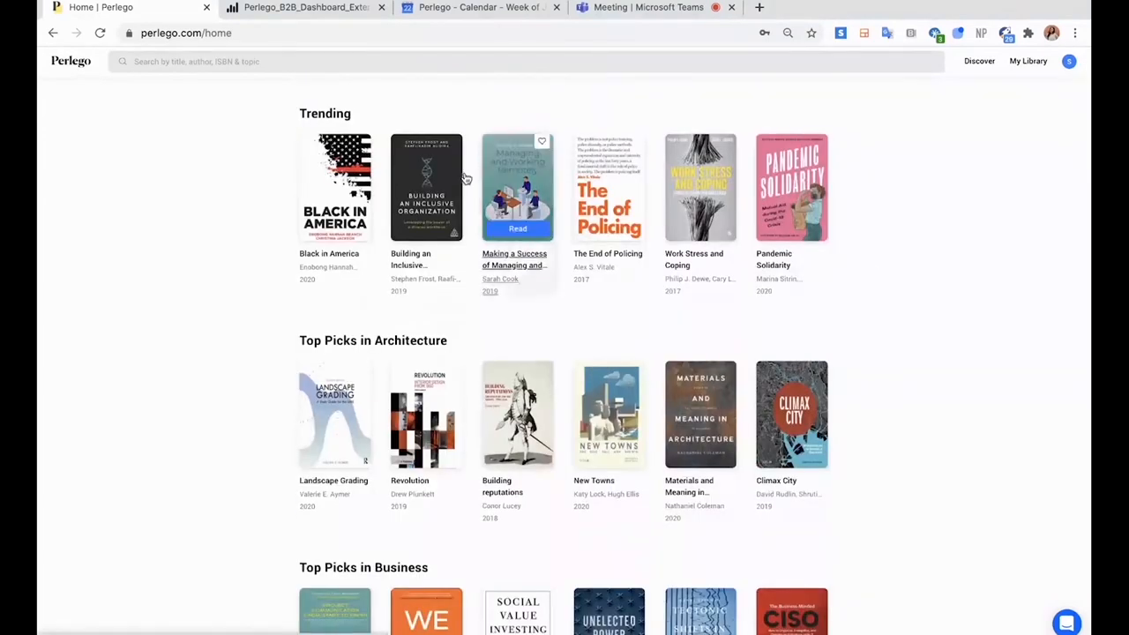
mouse_move(427, 229)
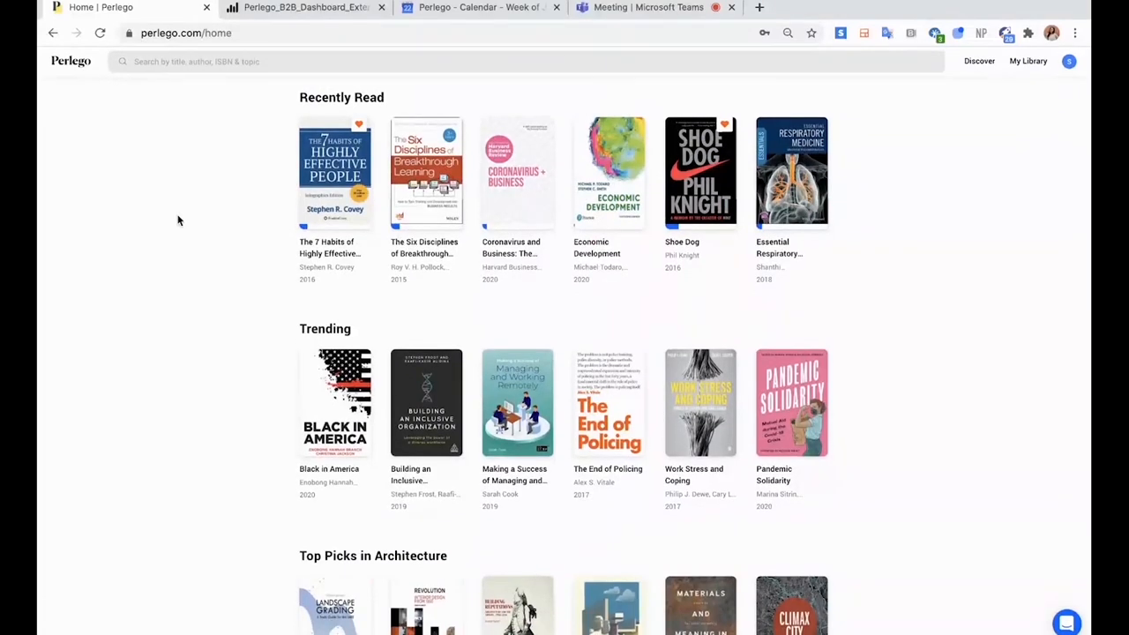
mouse_move(168, 183)
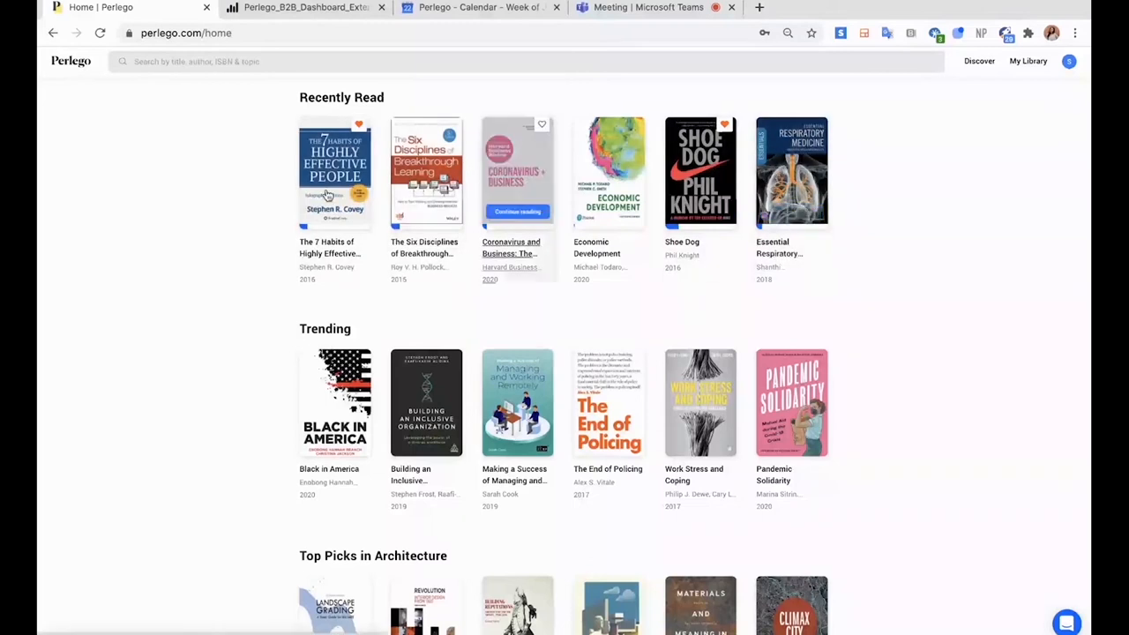
mouse_move(335, 212)
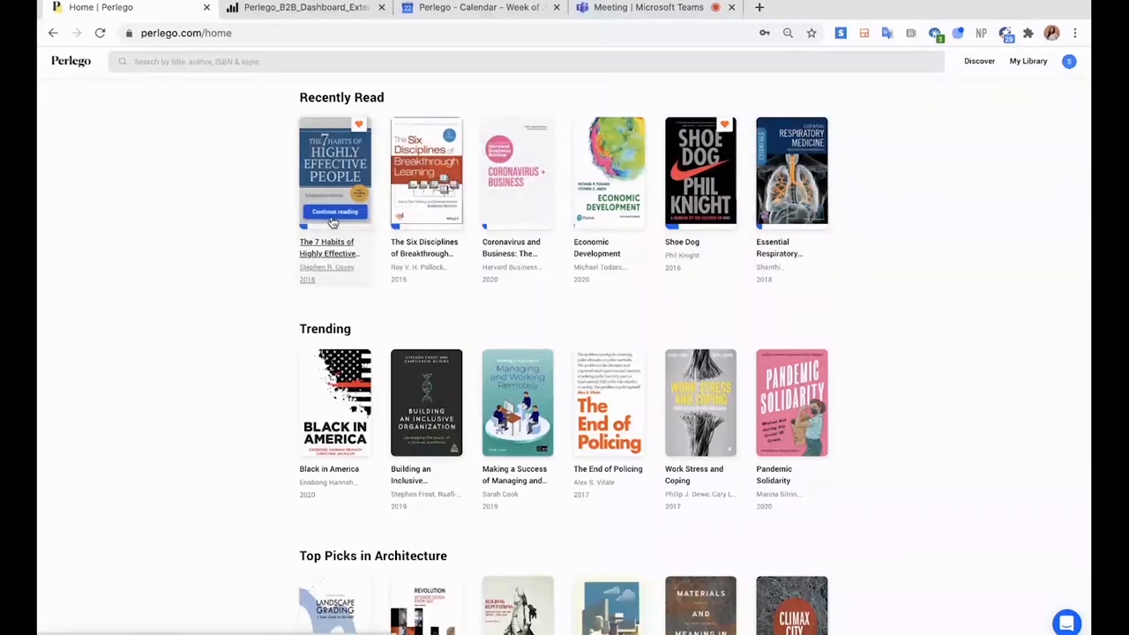
mouse_move(292, 230)
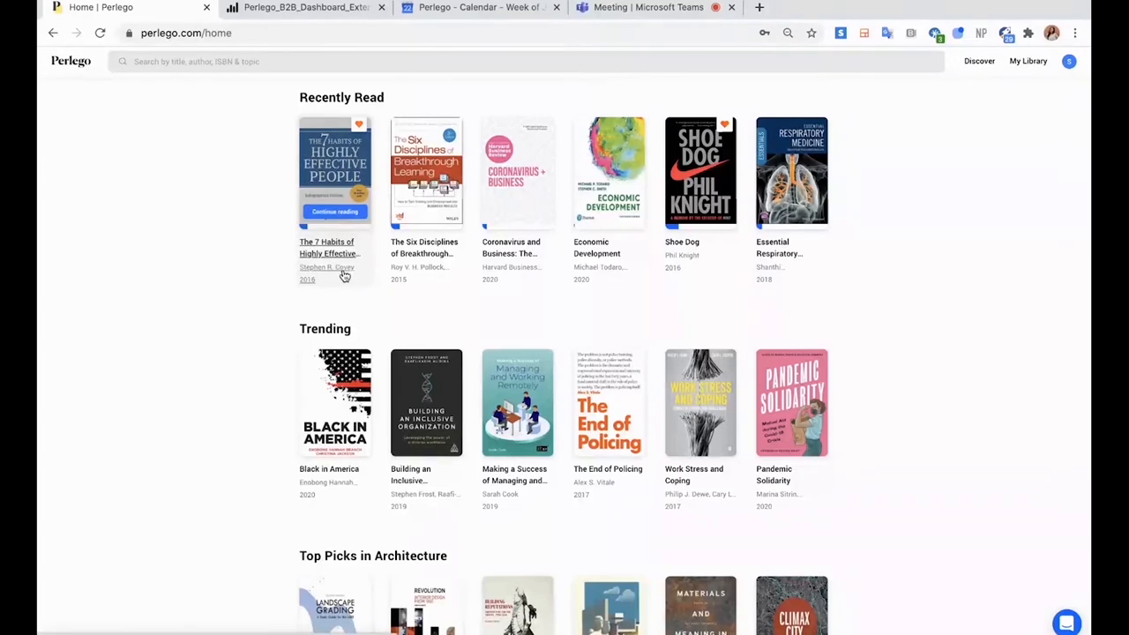
mouse_move(233, 228)
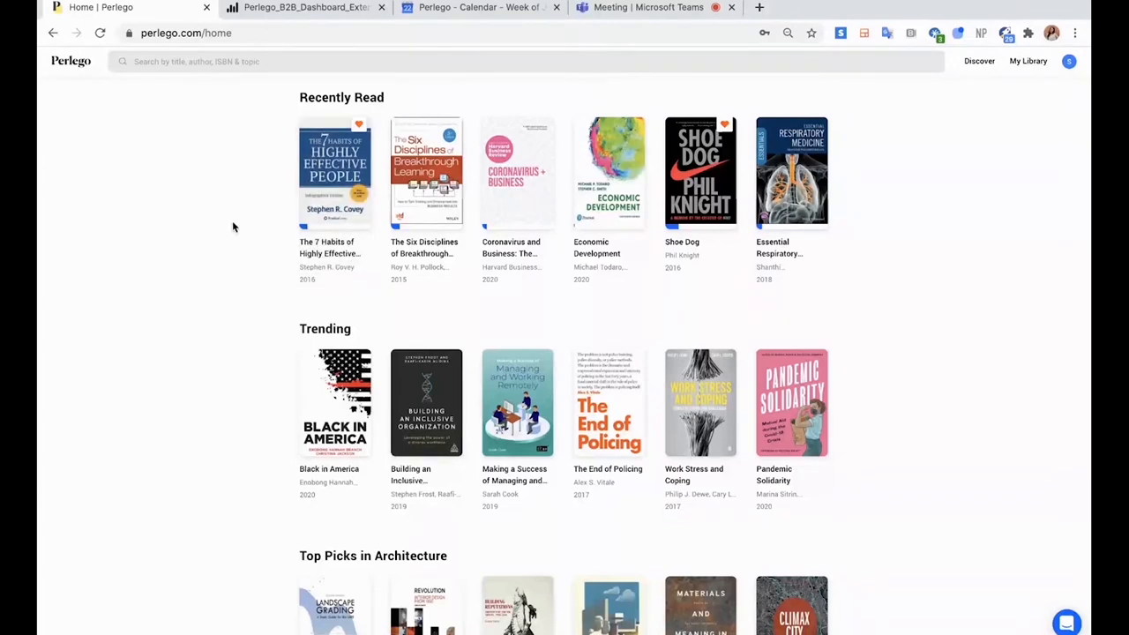
mouse_move(335, 212)
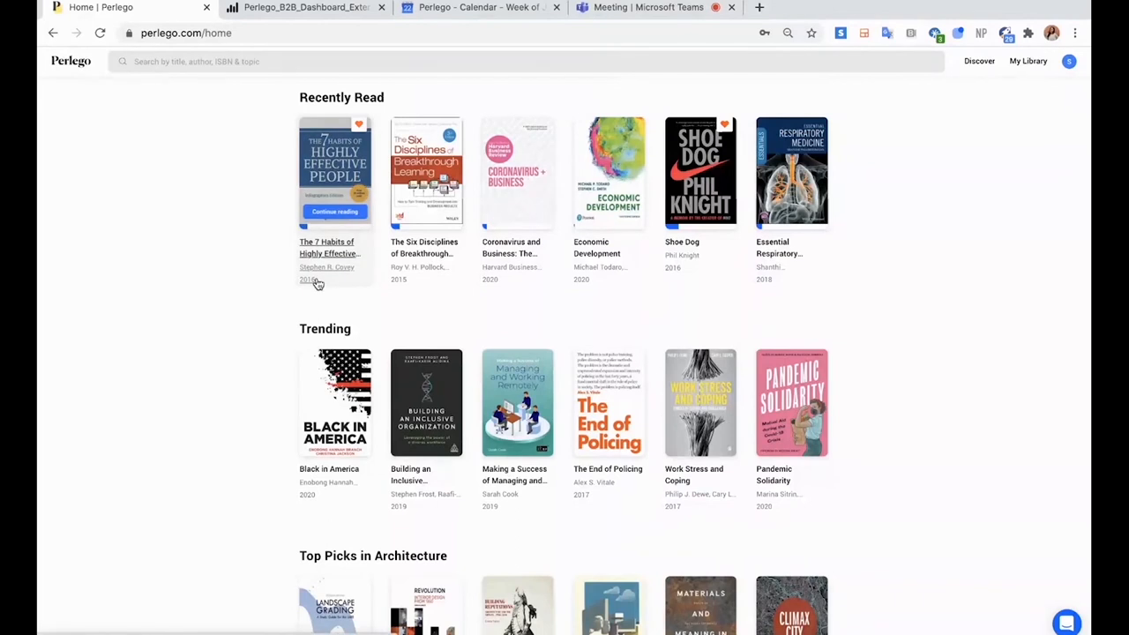
mouse_move(113, 268)
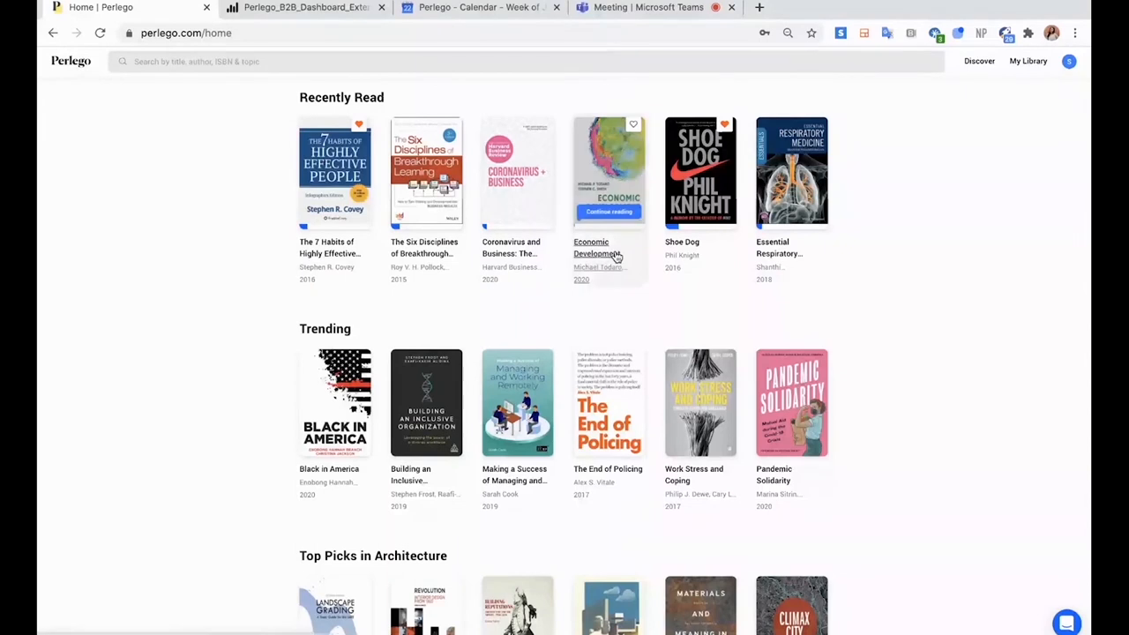
mouse_move(625, 279)
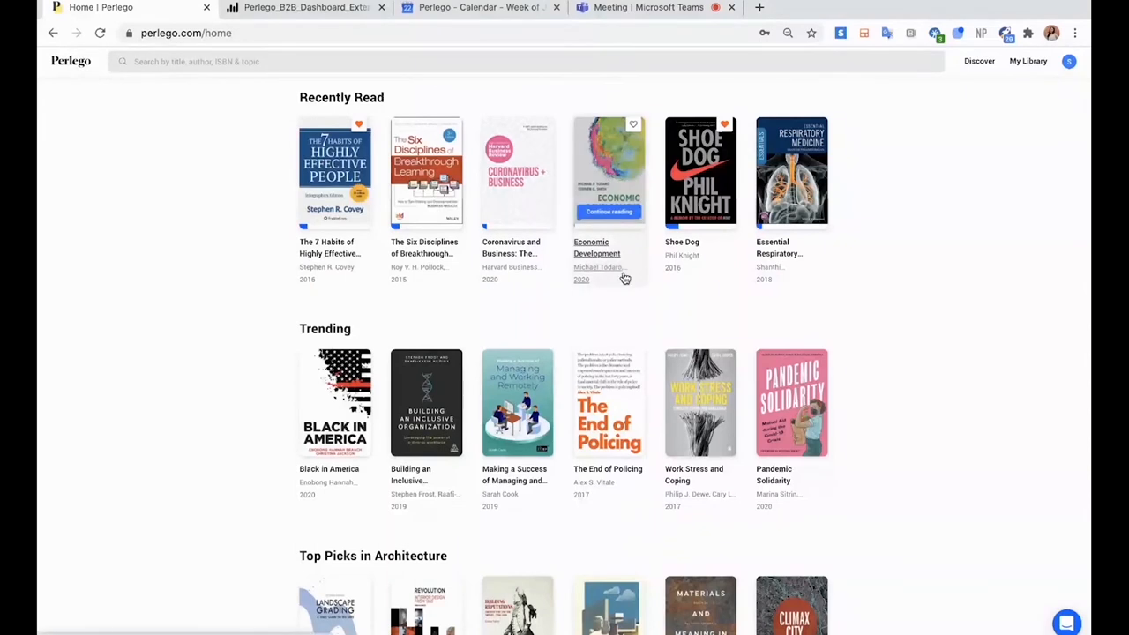
mouse_move(873, 279)
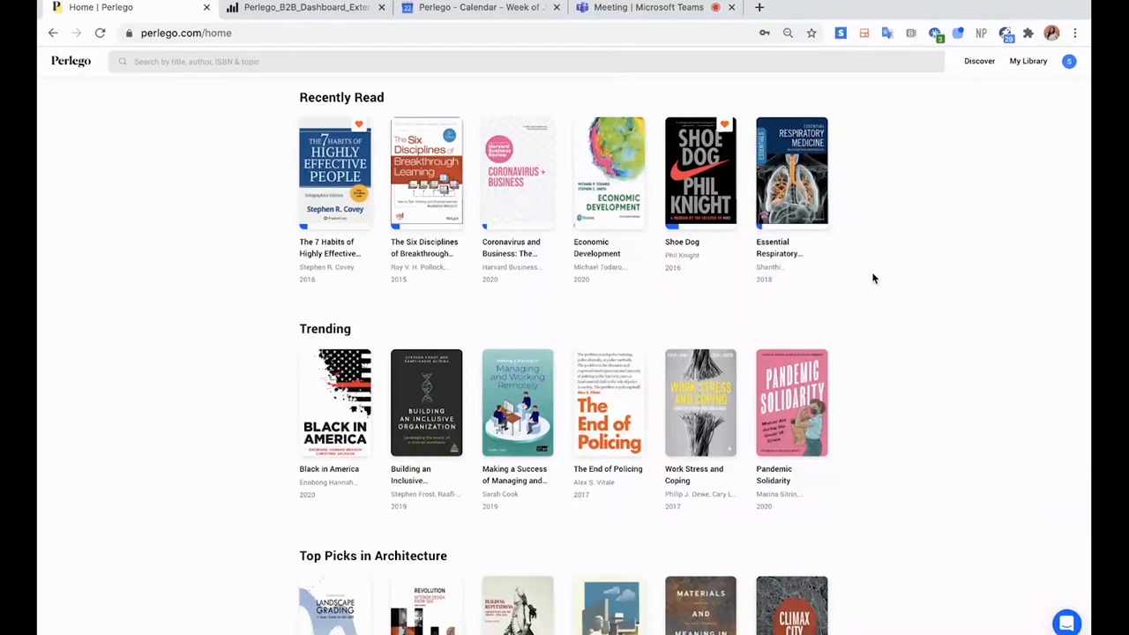
mouse_move(271, 275)
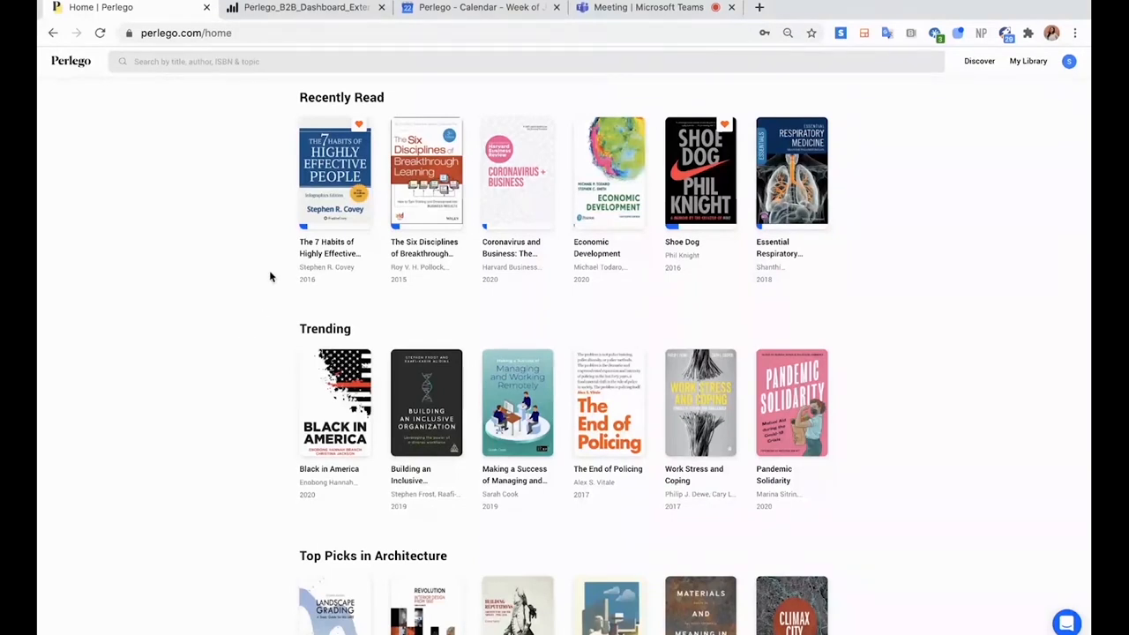
mouse_move(336, 173)
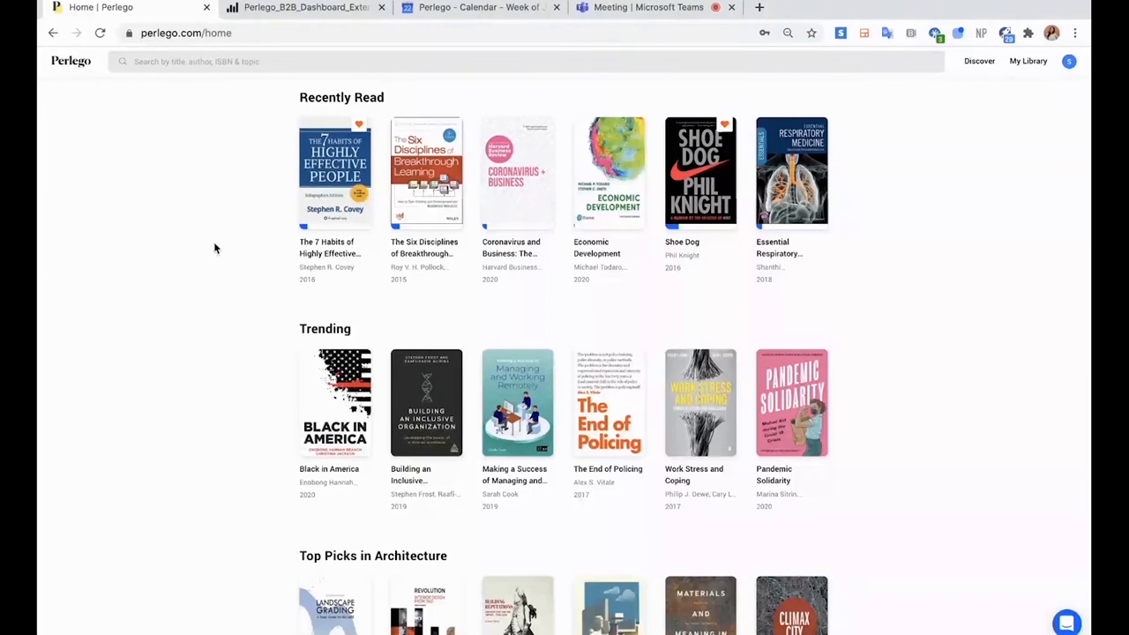
scroll("down", 3)
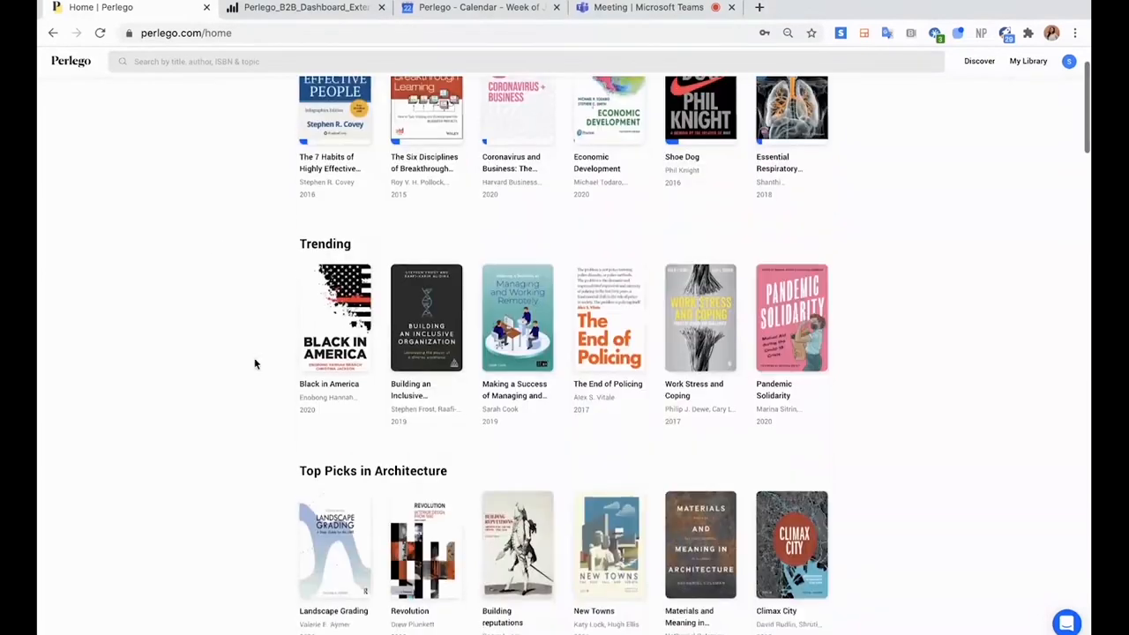
scroll("up", 3)
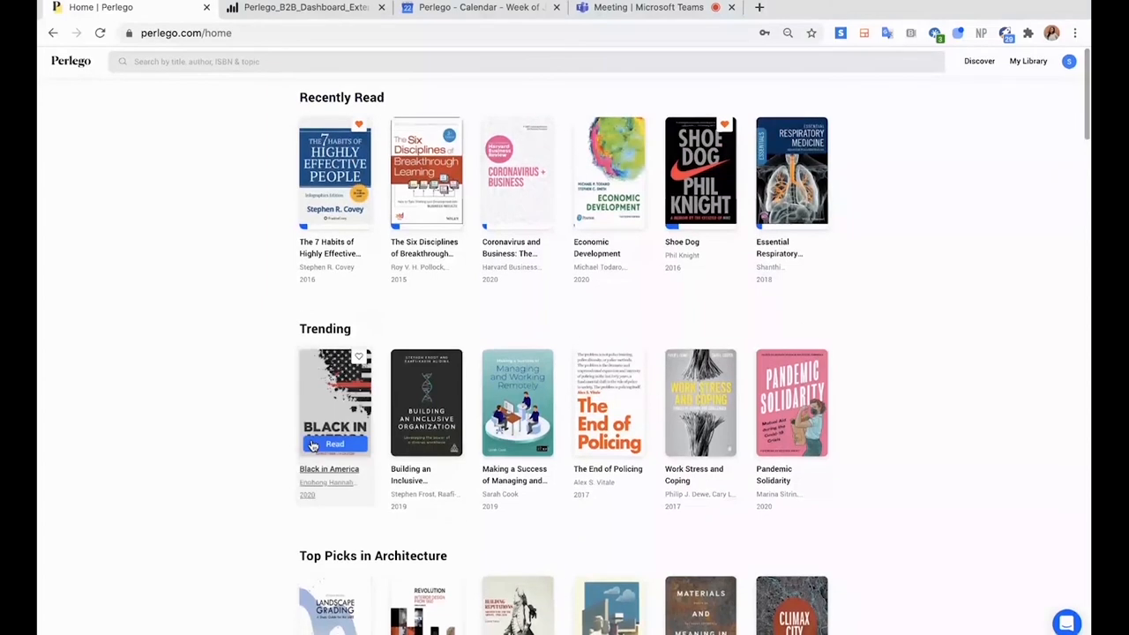
scroll("down", 3)
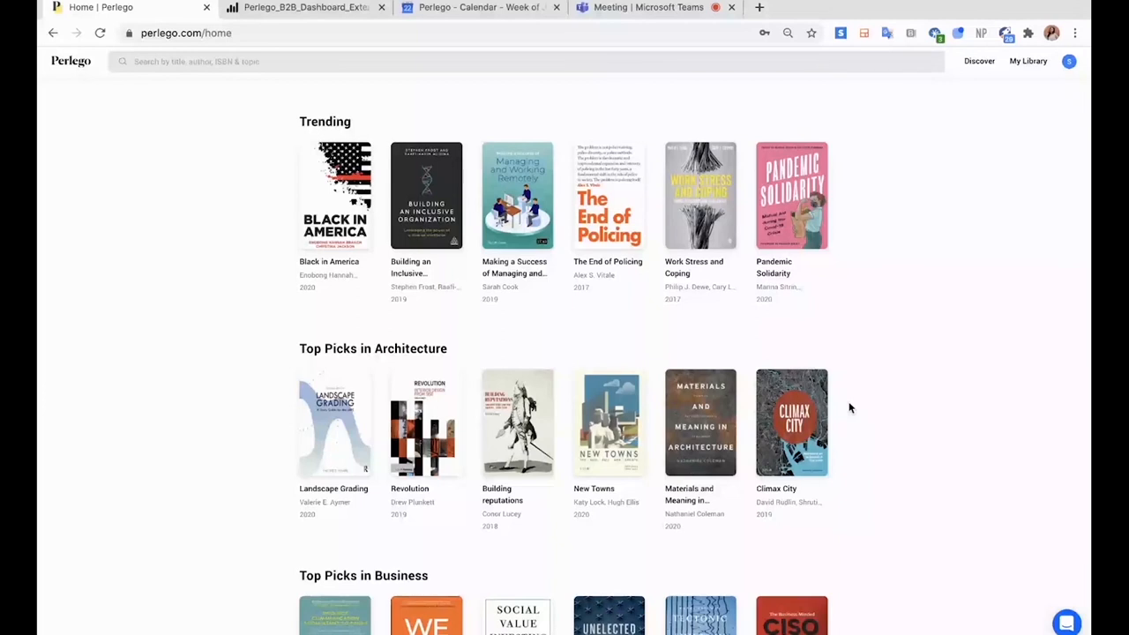
scroll("down", 3)
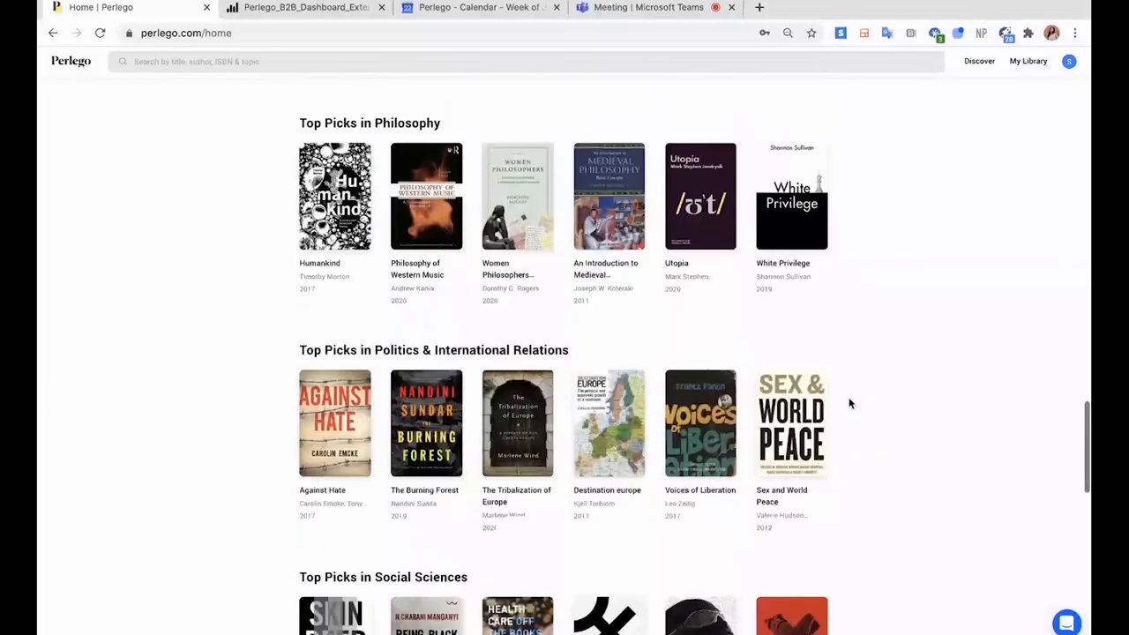
scroll("down", 3)
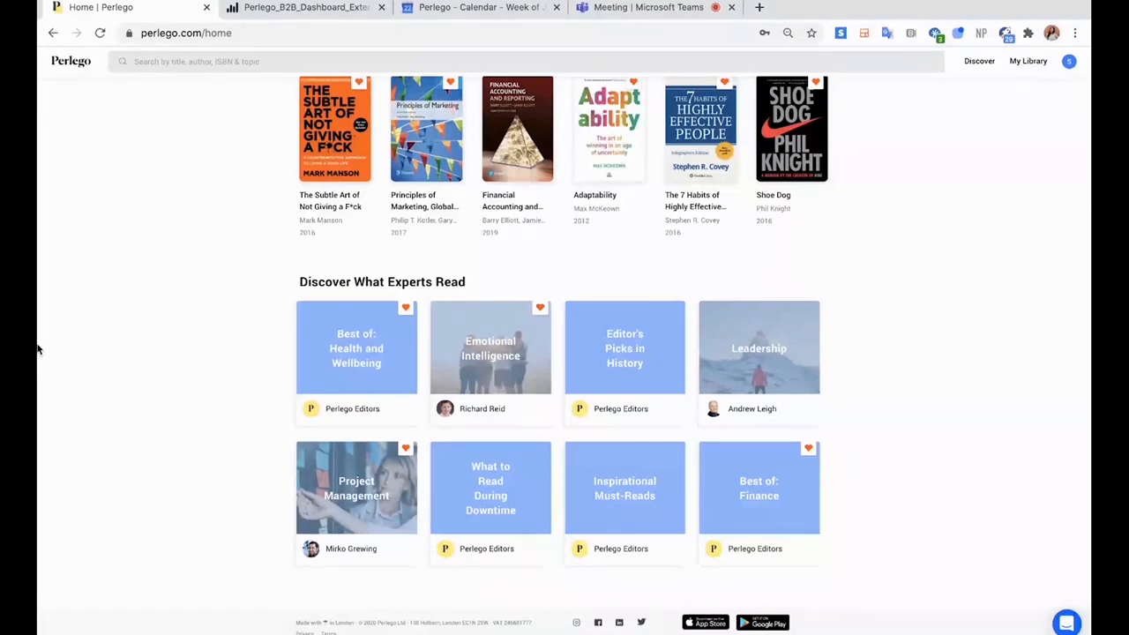
mouse_move(879, 406)
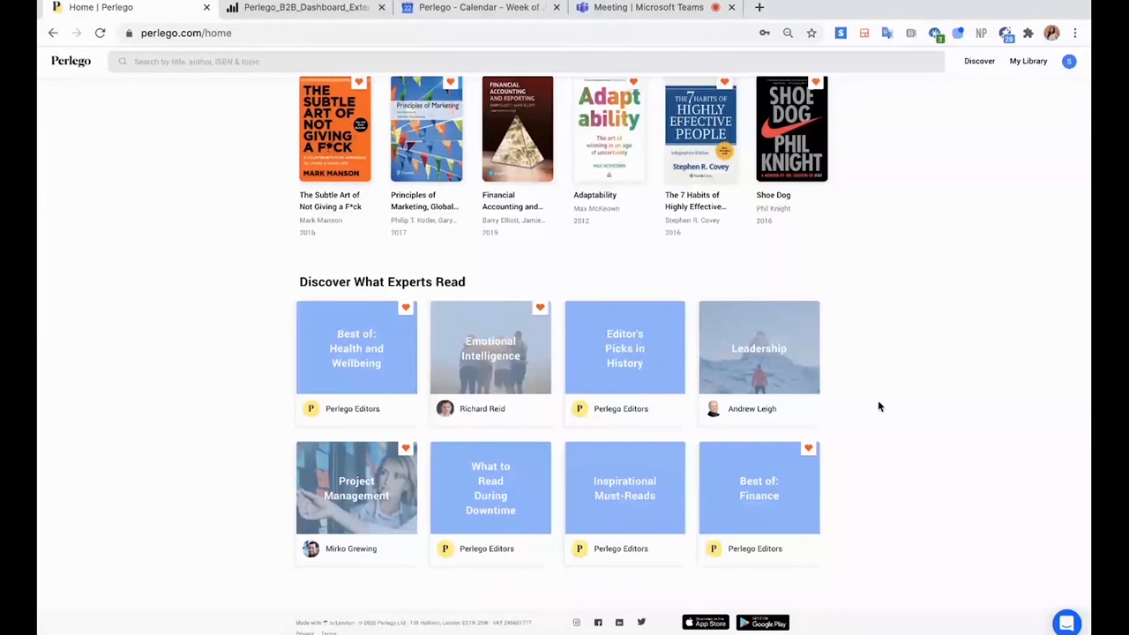
left_click(759, 347)
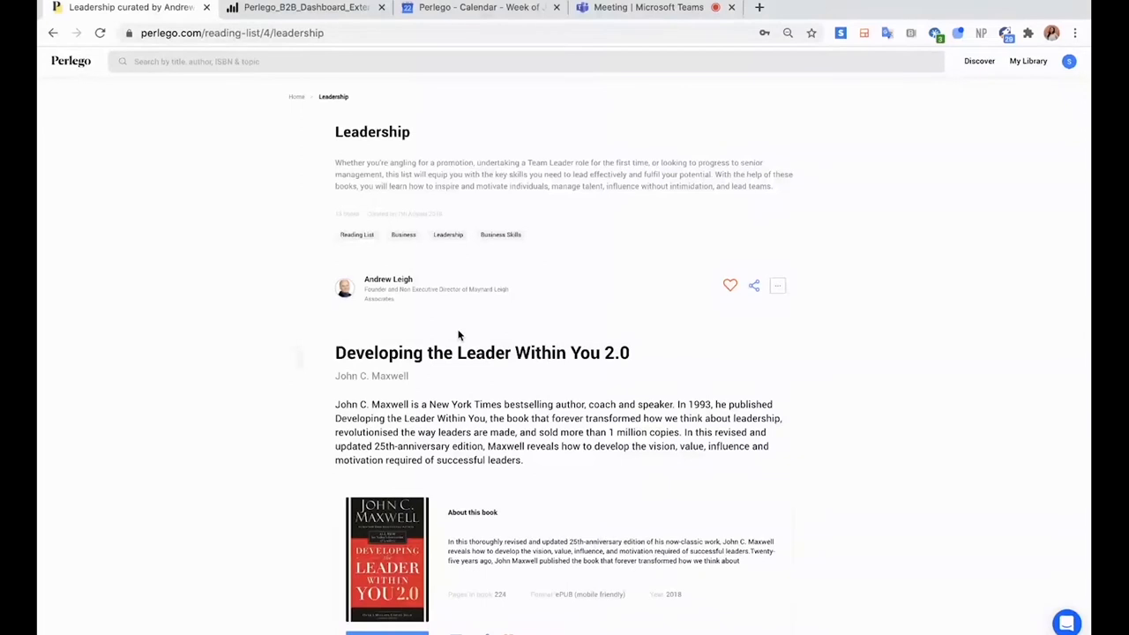
mouse_move(291, 317)
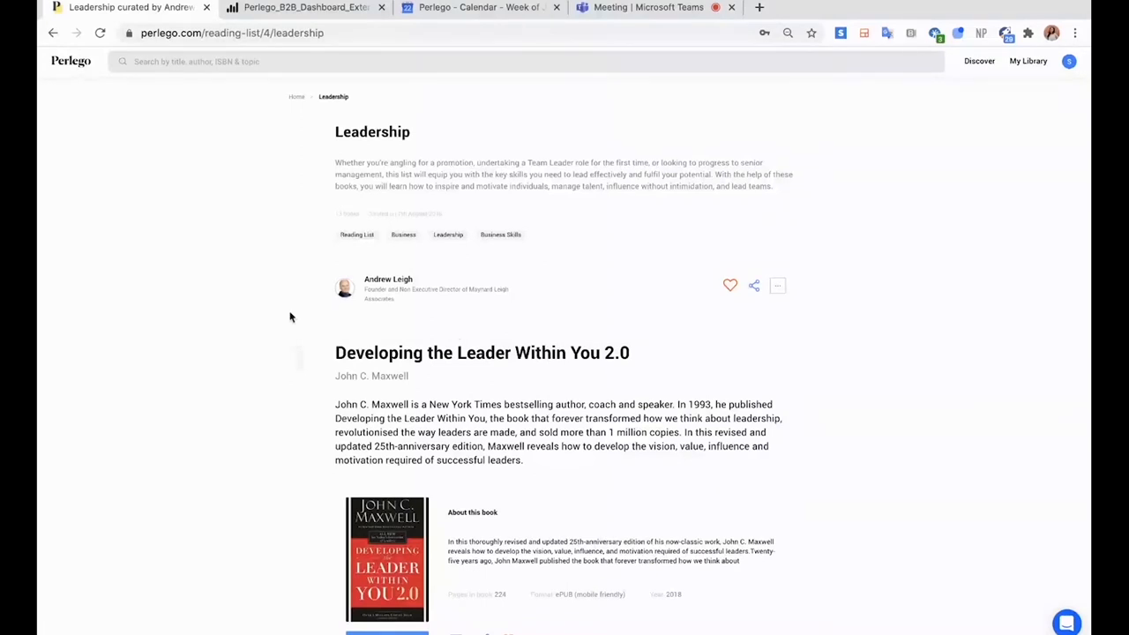
scroll("down", 3)
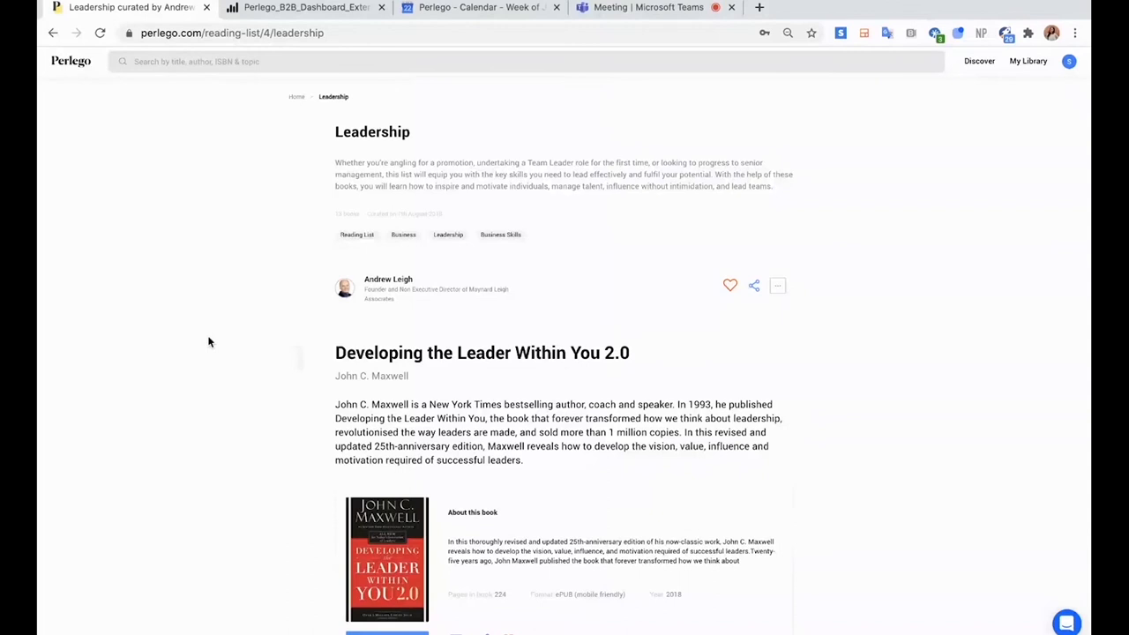
scroll("down", 3)
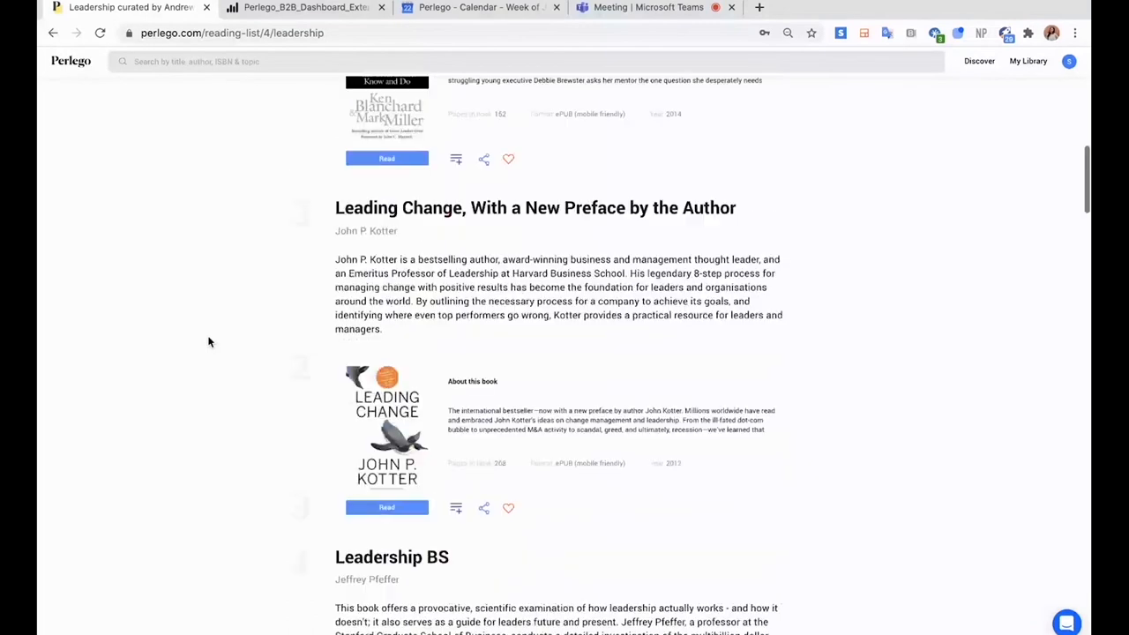
scroll("down", 3)
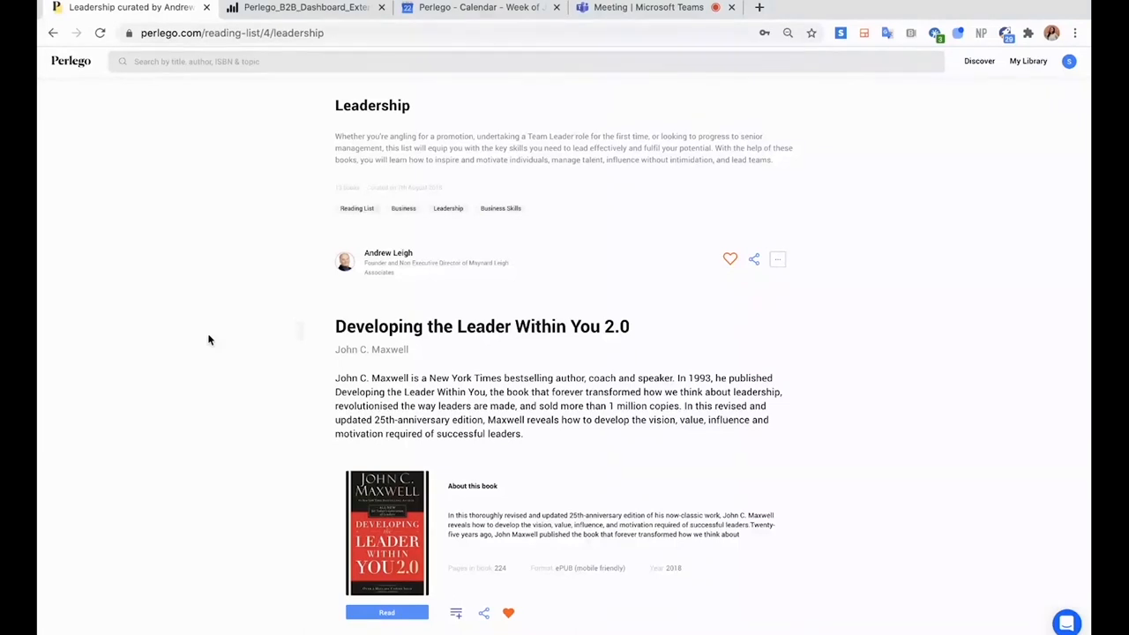
scroll("down", 3)
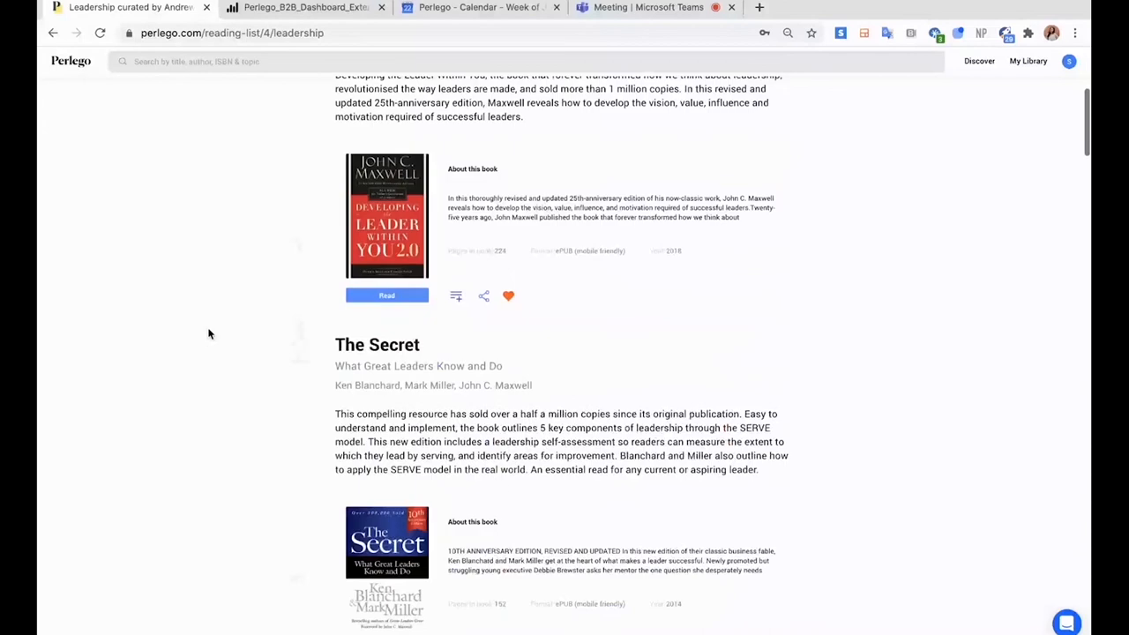
scroll("down", 3)
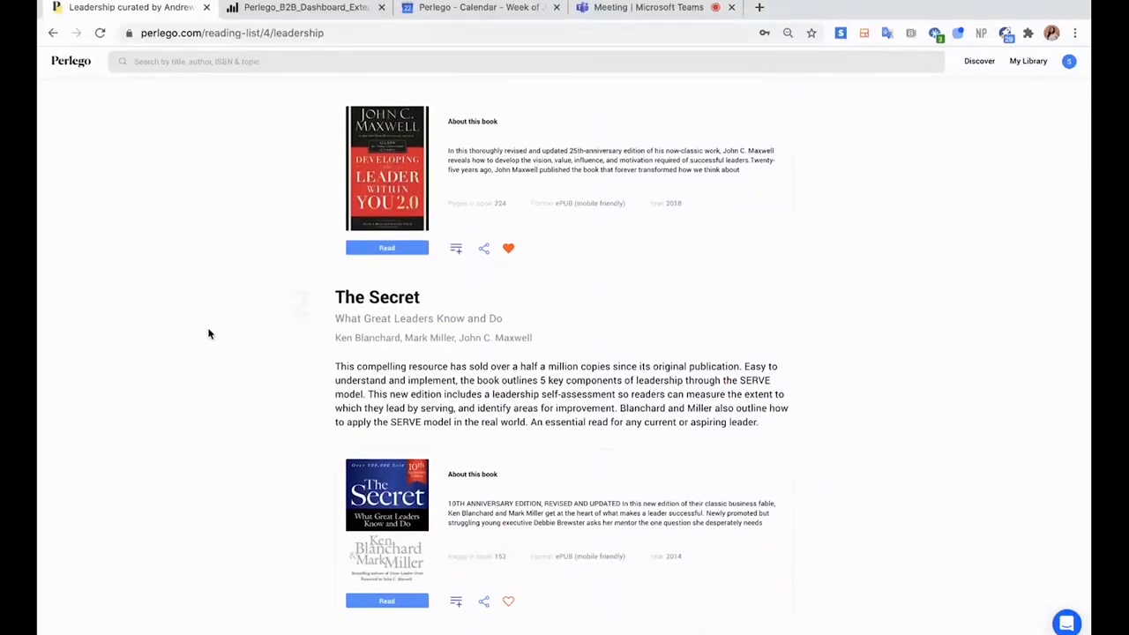
scroll("down", 3)
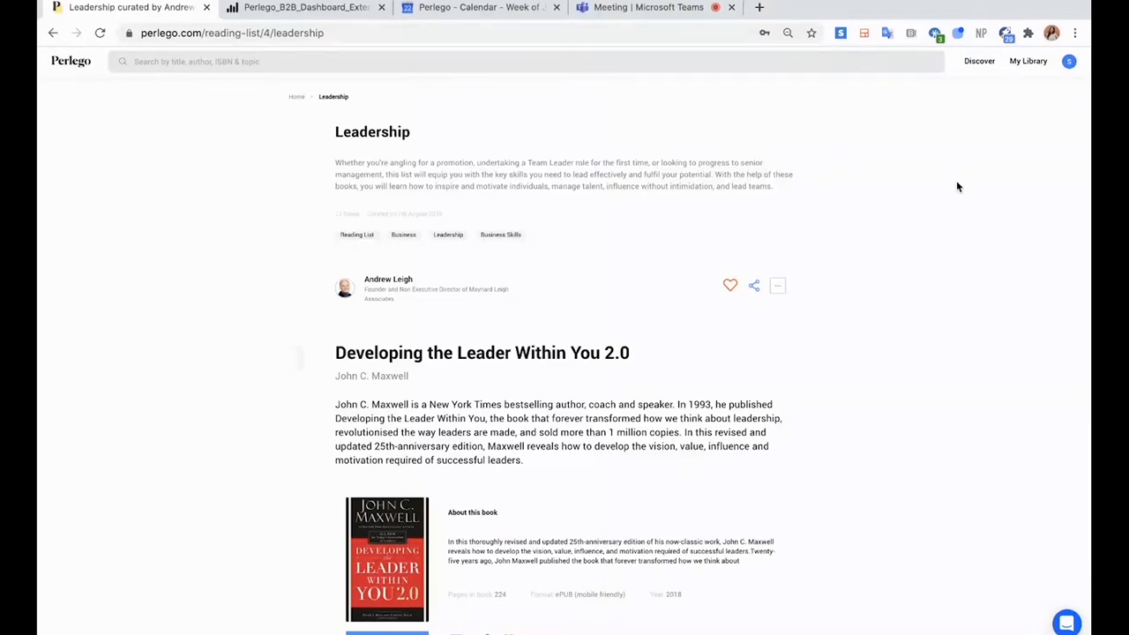
Go to My Library, reach My Reading Lists and open the Human Resources list
left_click(1027, 60)
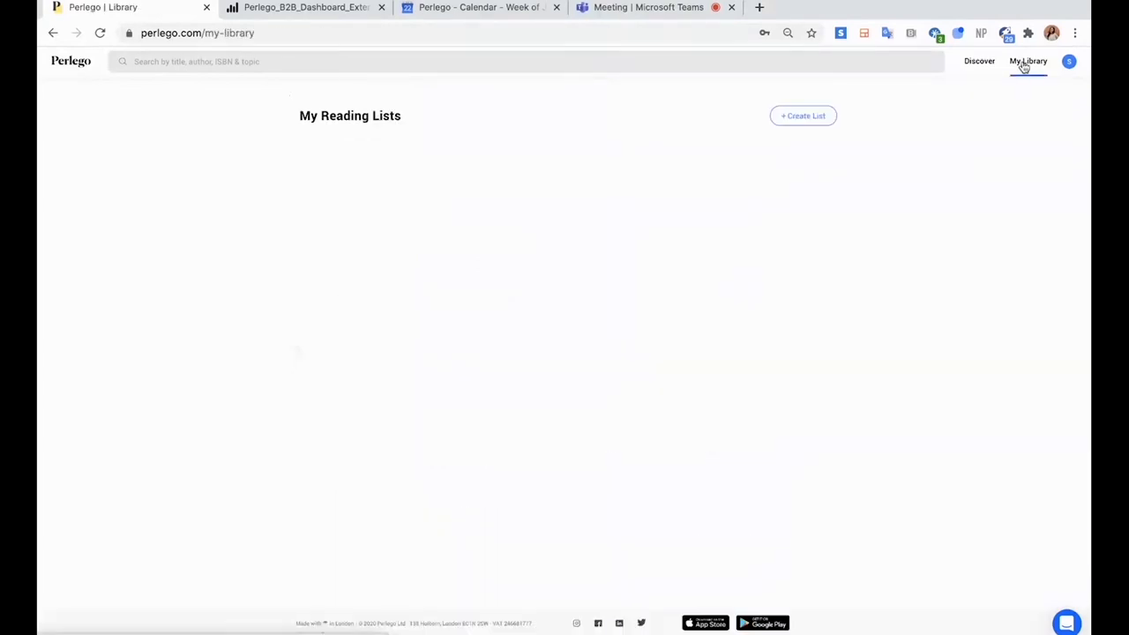
left_click(1027, 60)
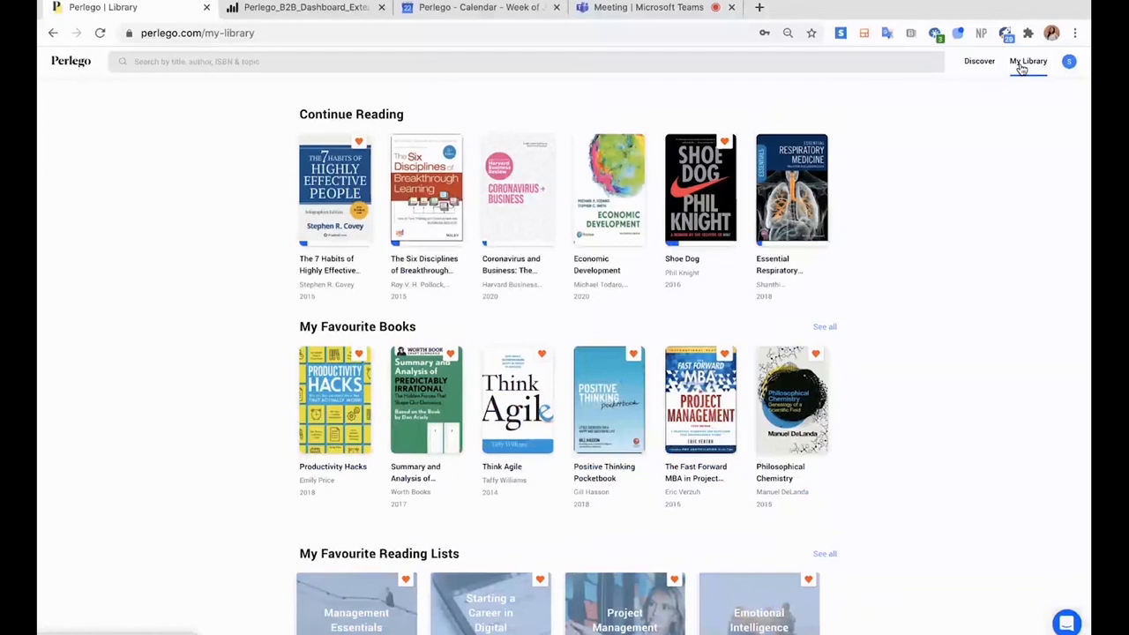
scroll("down", 3)
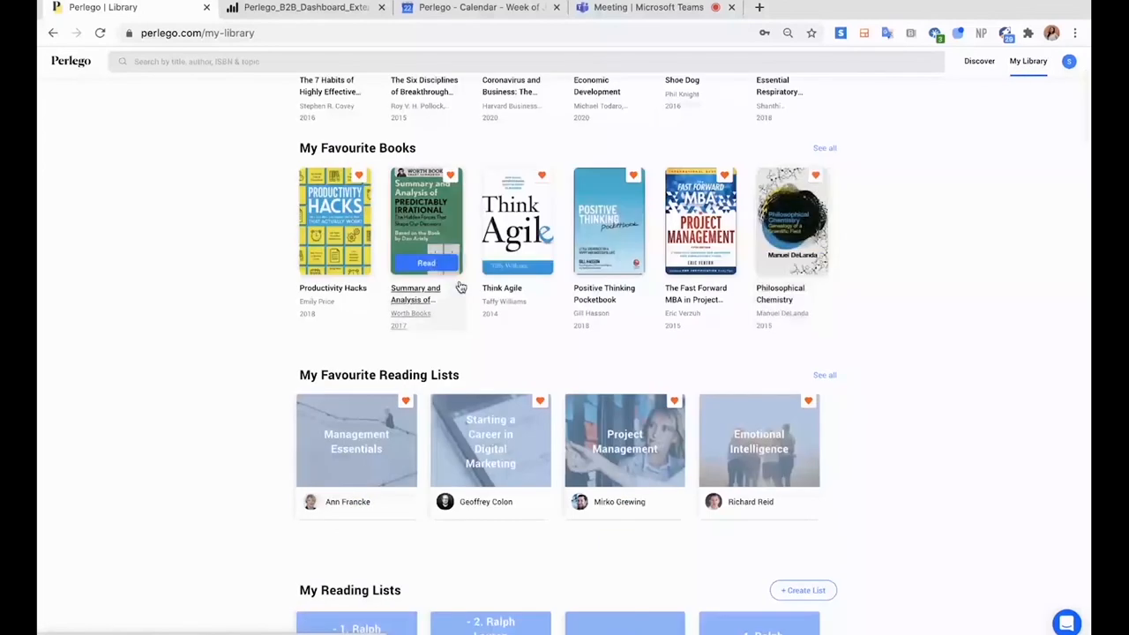
scroll("down", 3)
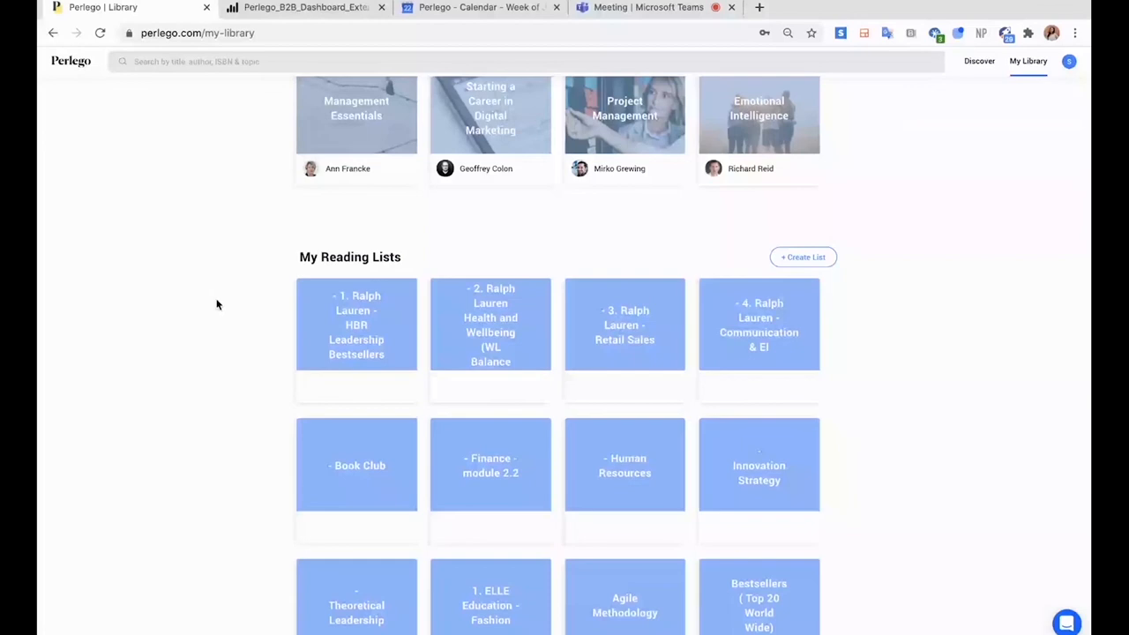
scroll("down", 3)
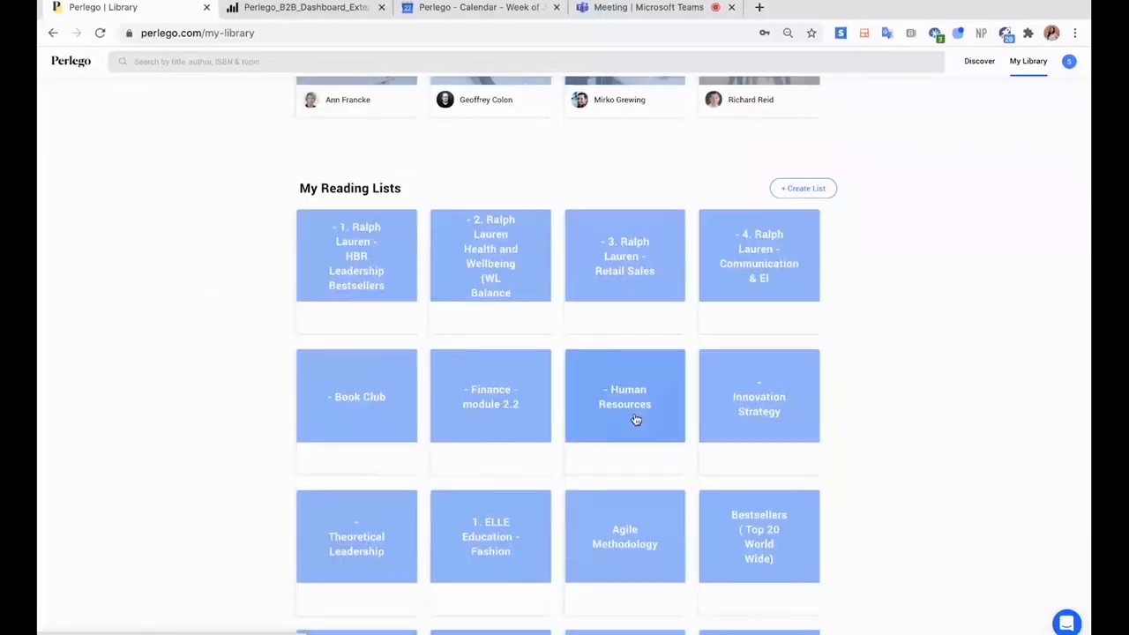
left_click(624, 396)
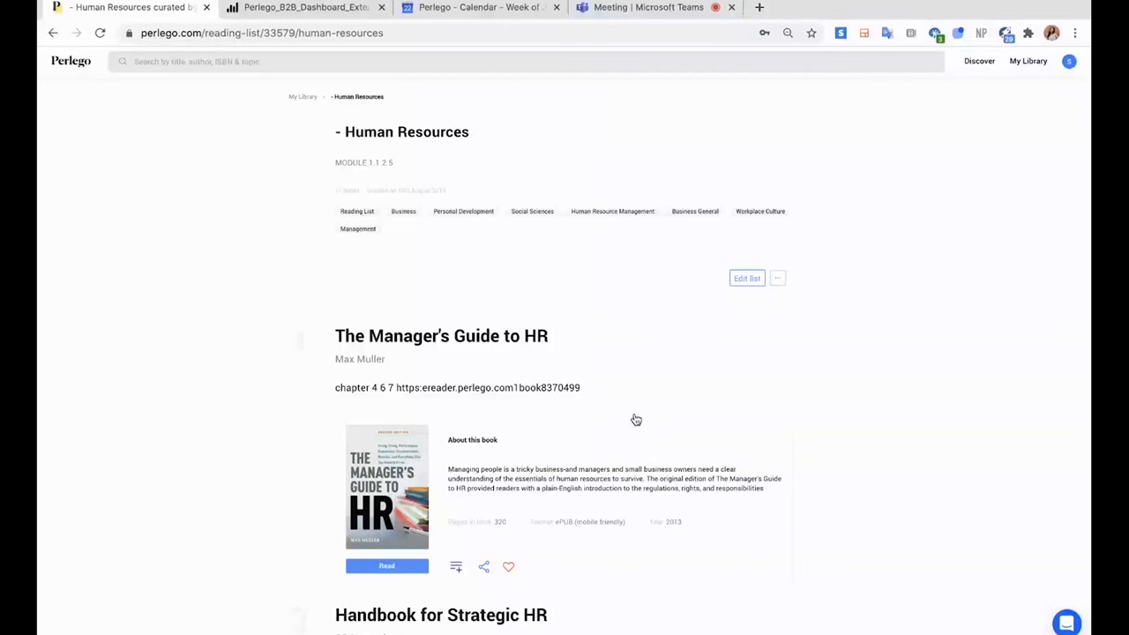
left_click(747, 278)
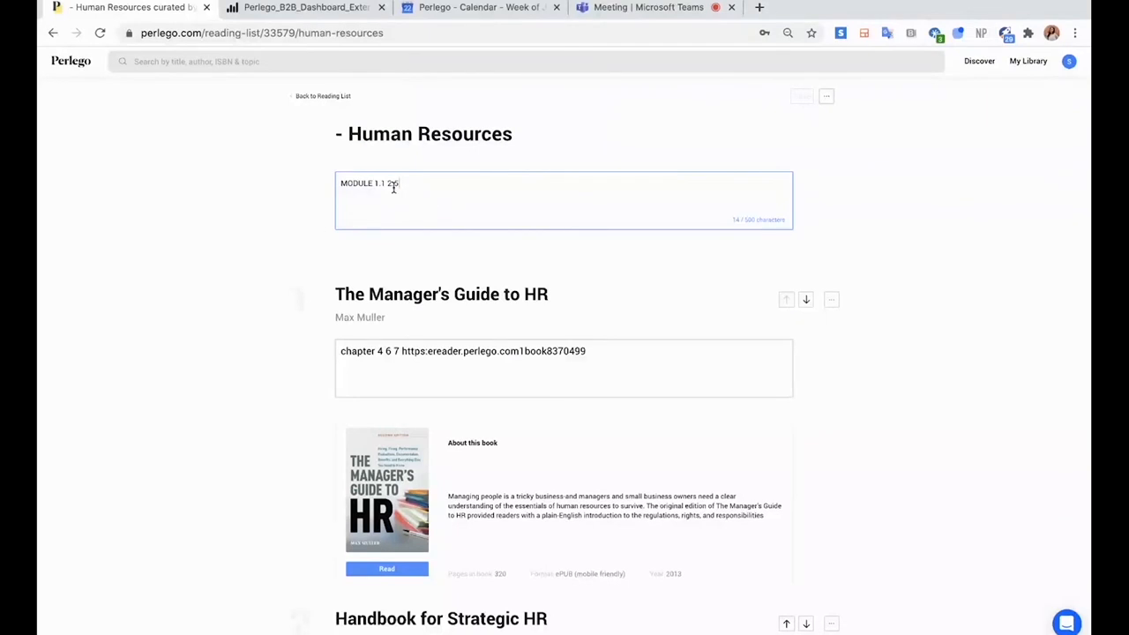
scroll("down", 3)
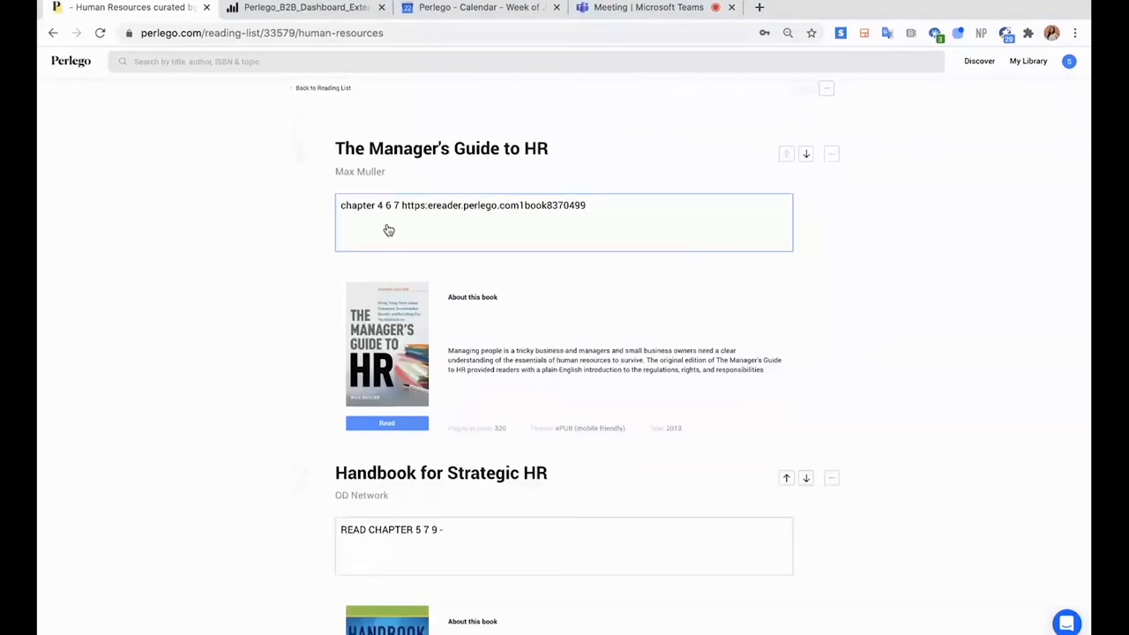
mouse_move(427, 302)
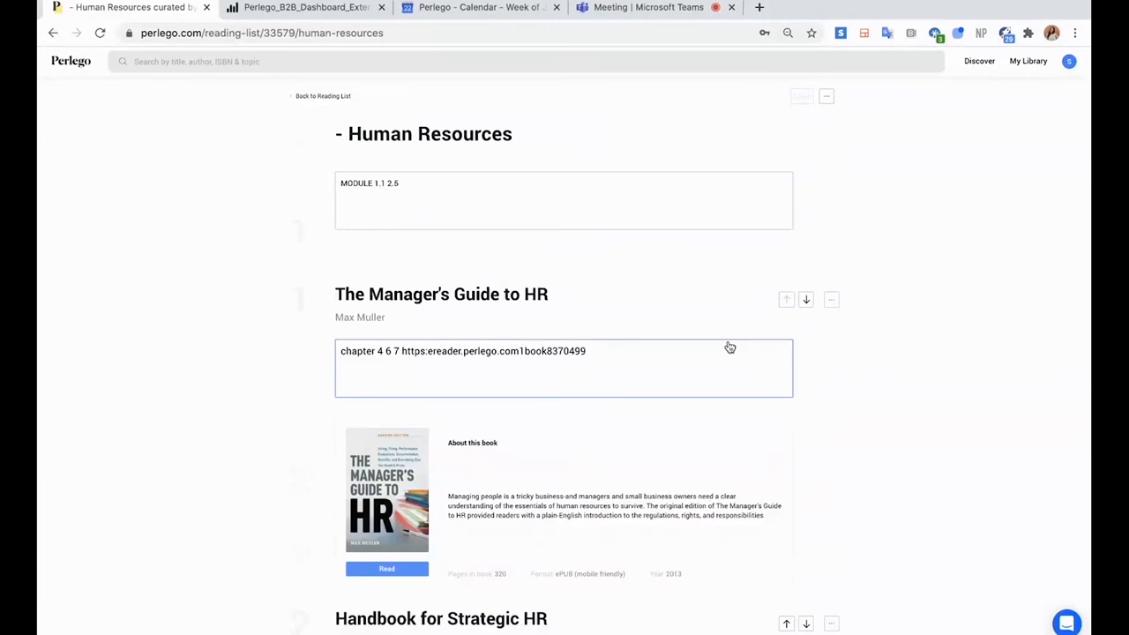
left_click(804, 300)
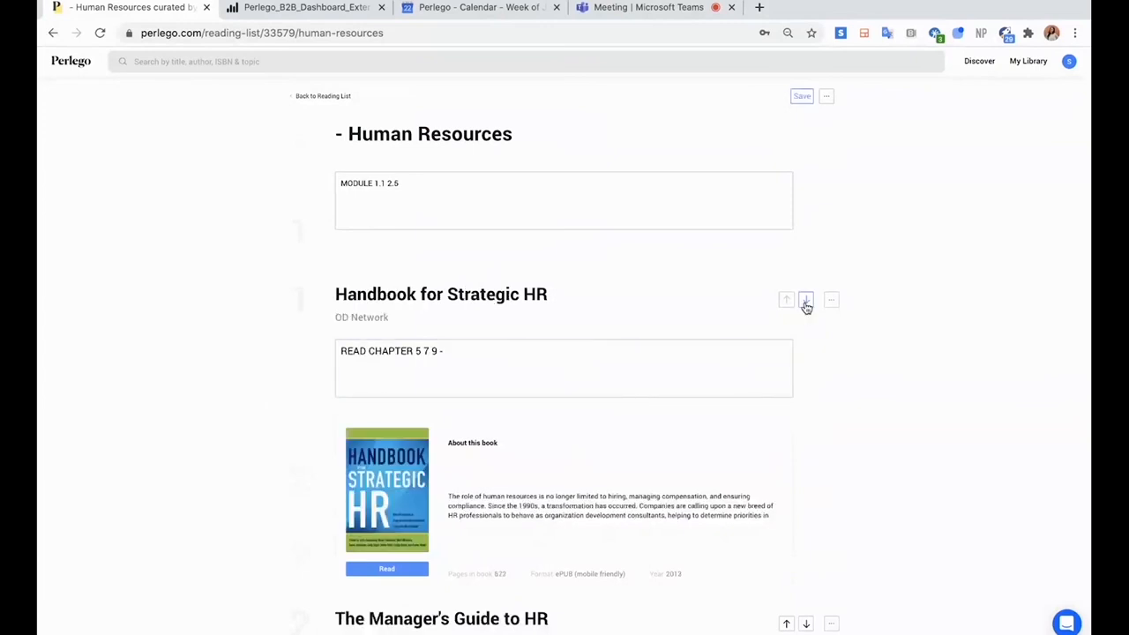
mouse_move(829, 381)
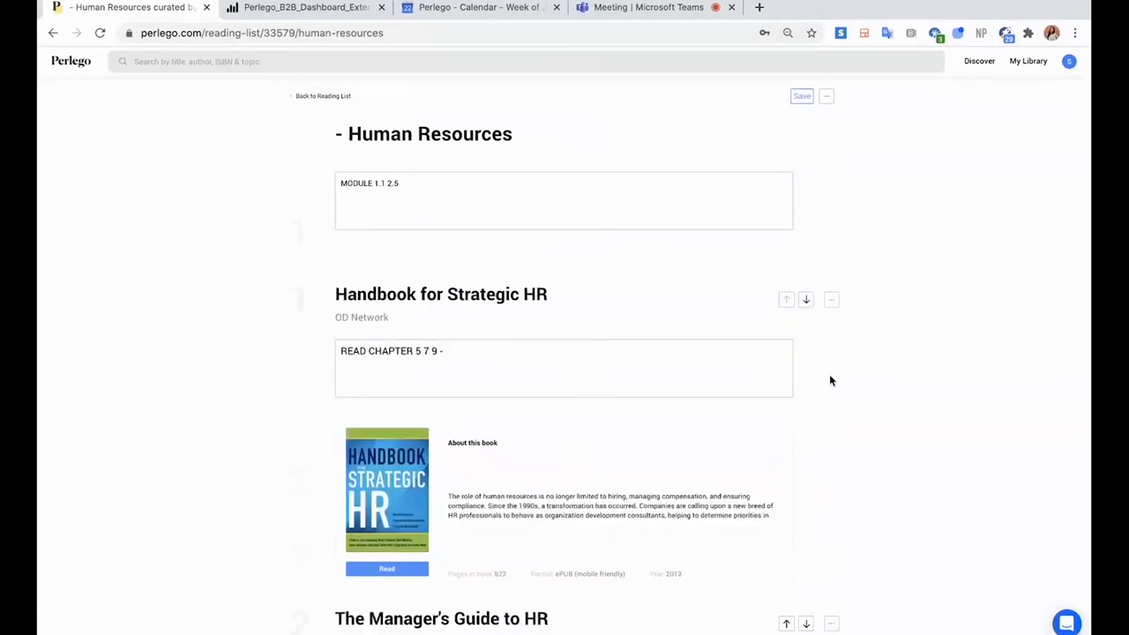
left_click(787, 624)
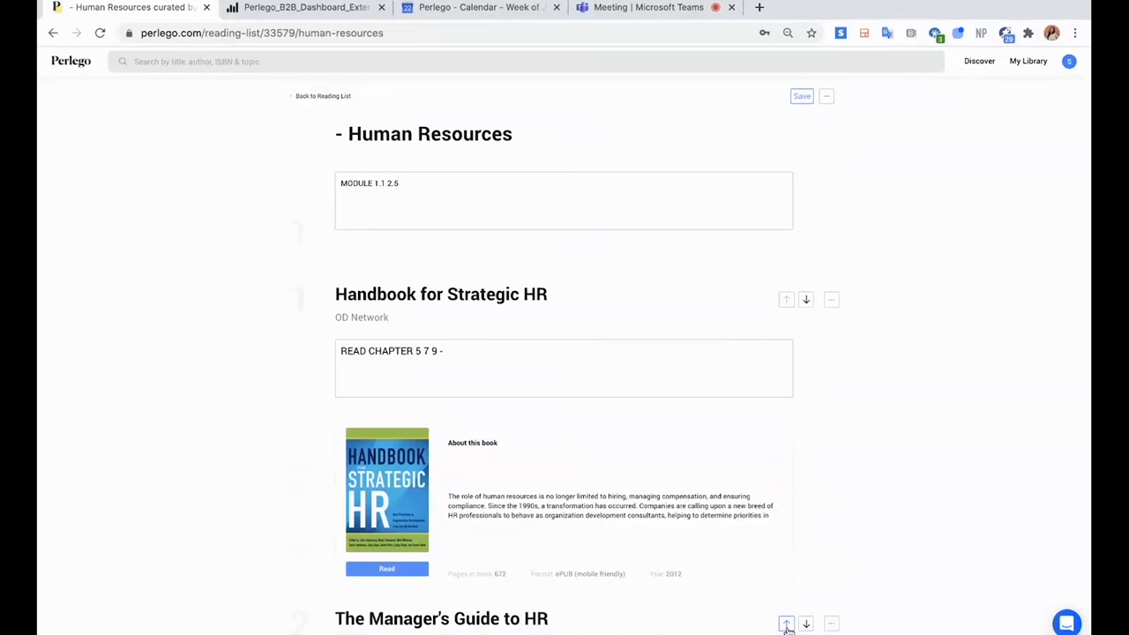
left_click(785, 625)
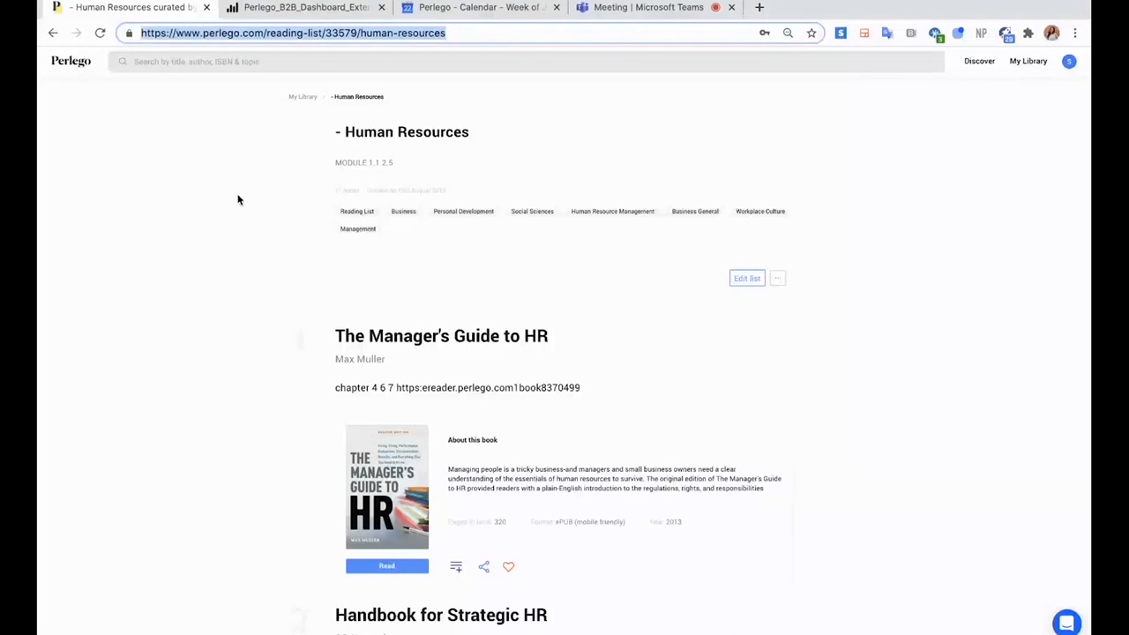
scroll("down", 3)
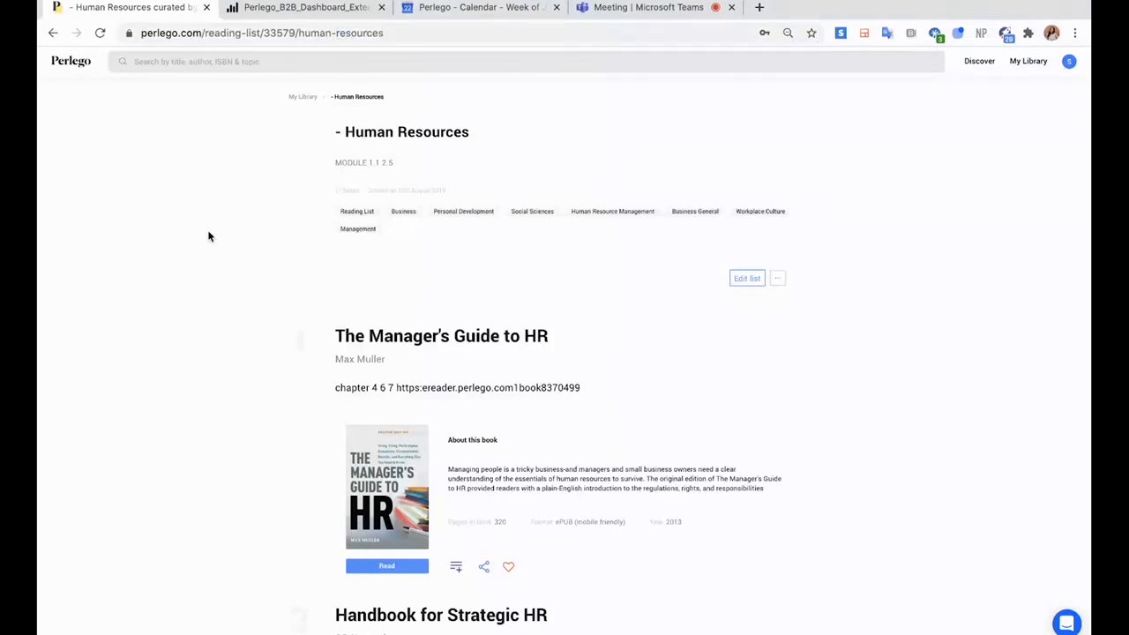
mouse_move(251, 378)
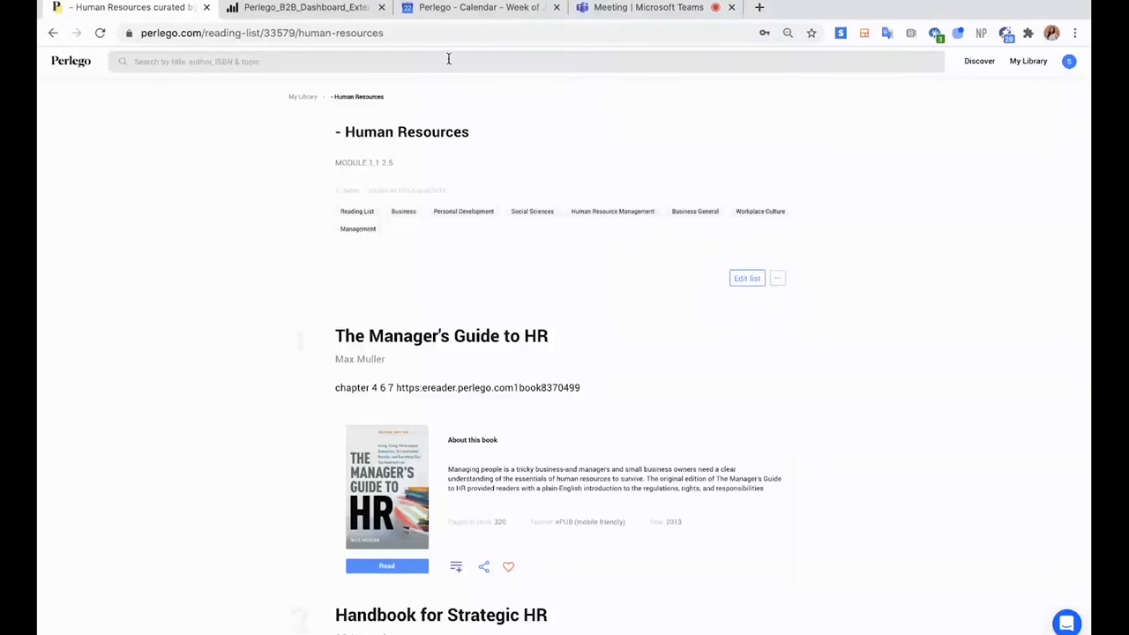
mouse_move(244, 210)
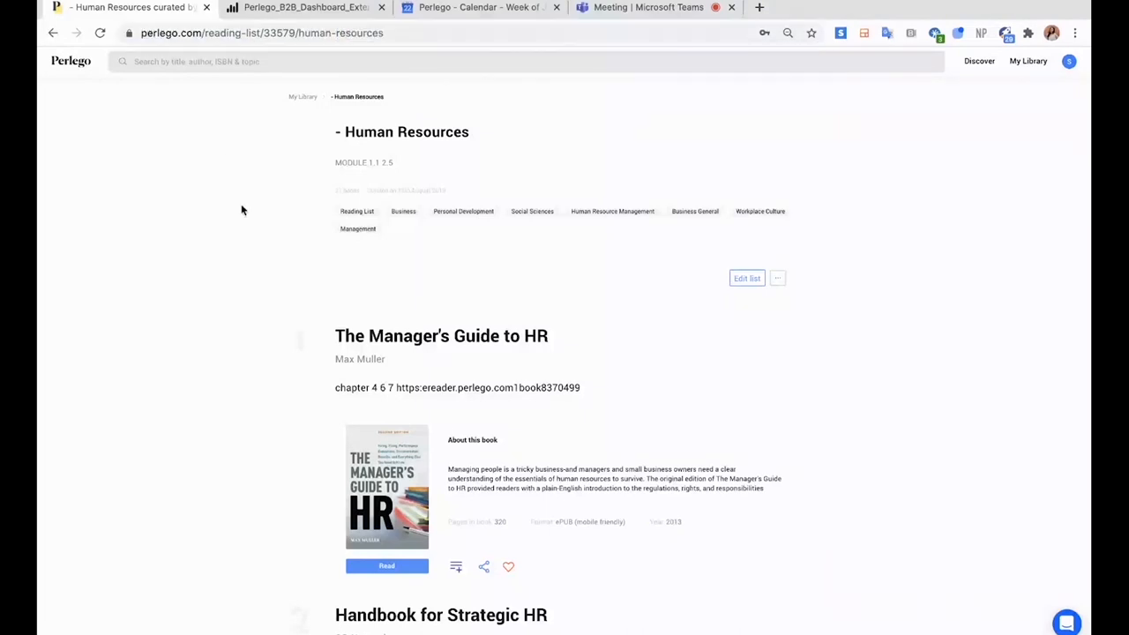